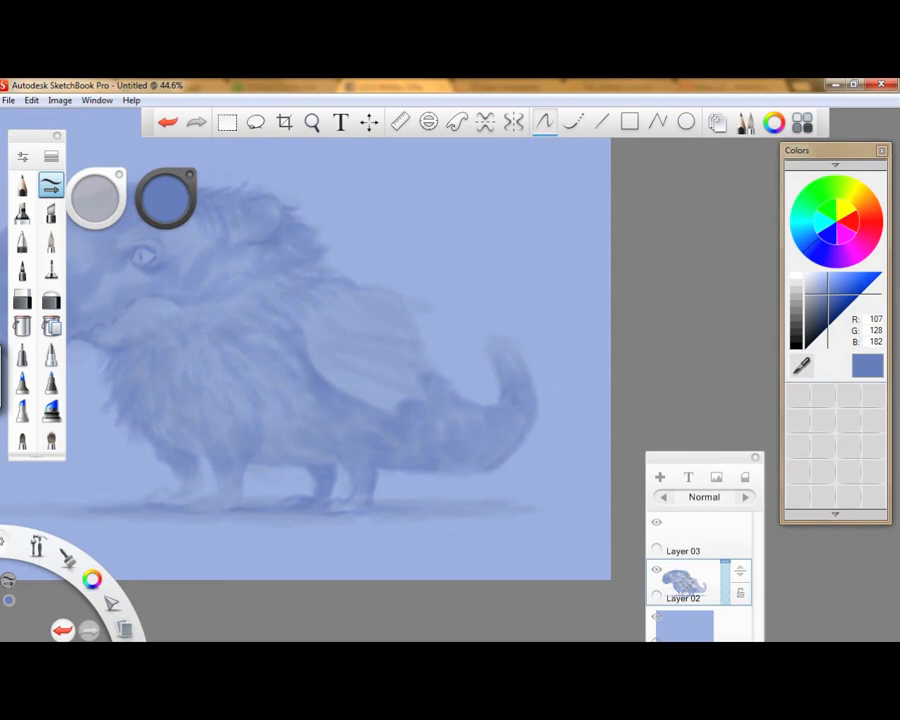
Step: Zoom out the canvas to preview the pink, desaturated creature sketch
scroll(down, 3)
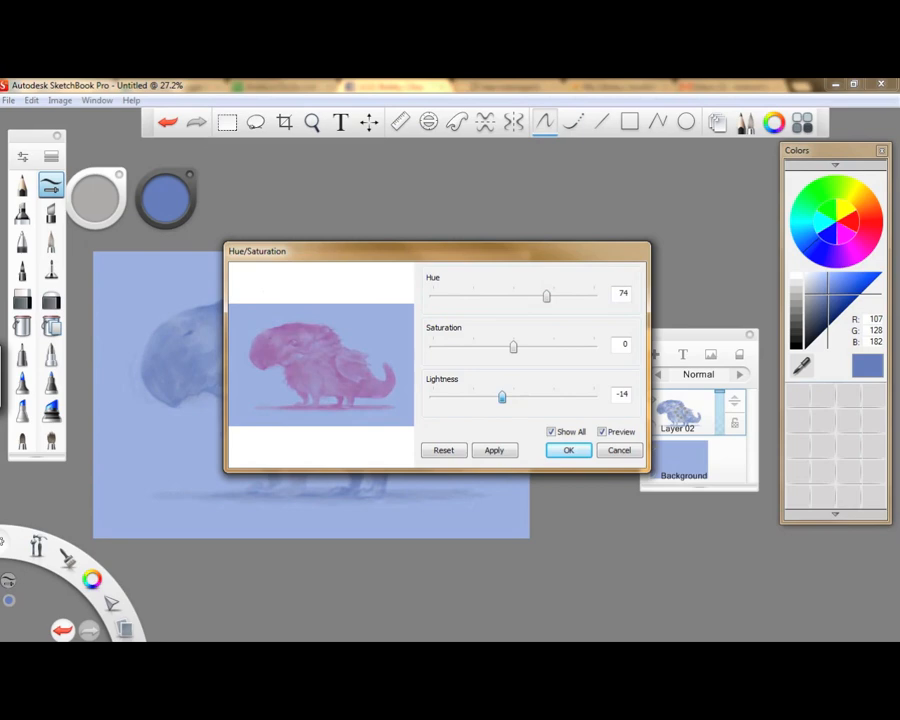
Step: Apply the Hue/Saturation shift, turning the creature sketch pinkish-purple
click(567, 450)
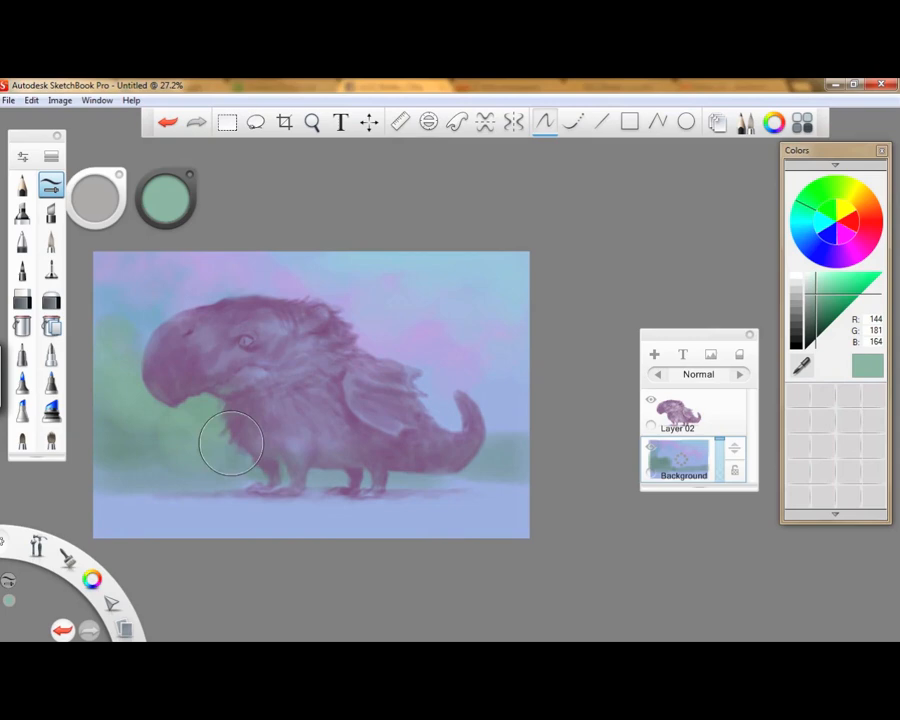
Step: Paint the green ground on the background and add reddish accents on new layers
drag(232, 443, 377, 497)
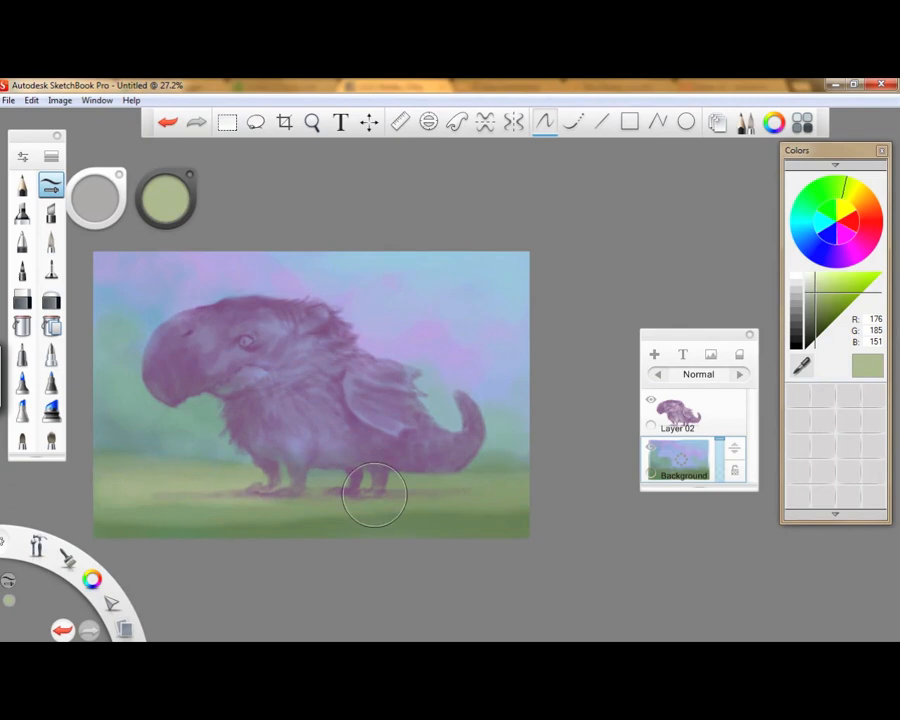
click(654, 354)
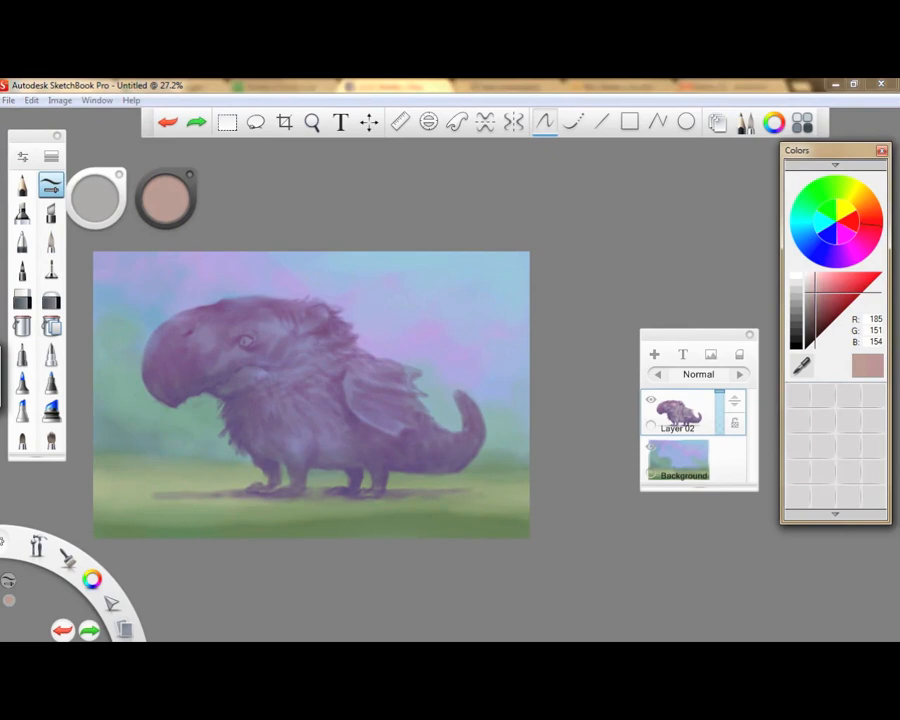
click(654, 354)
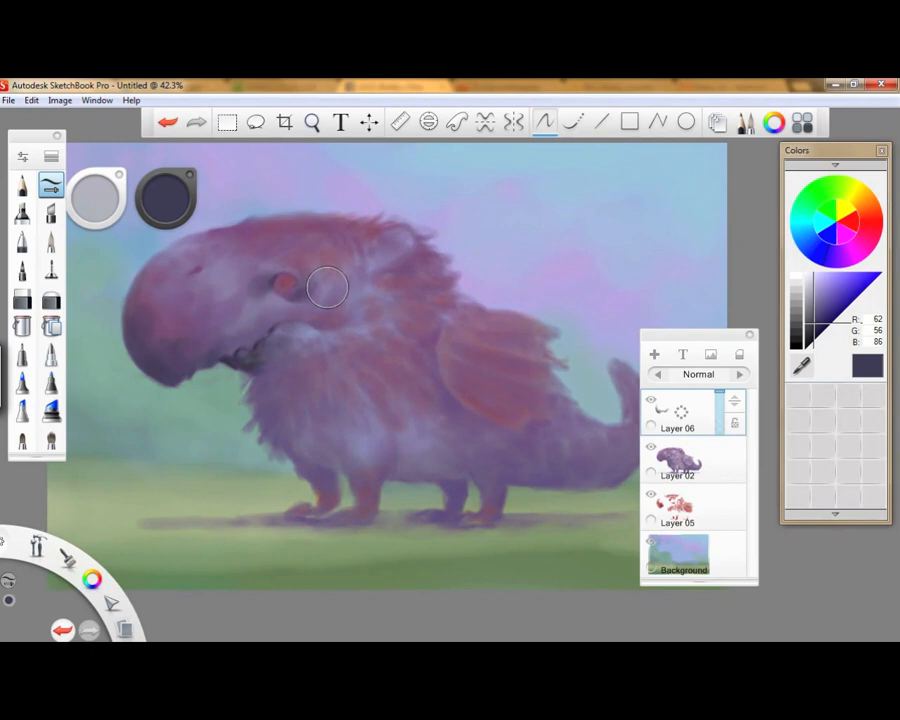
Step: Paint the beak highlights, red eye and fur on the head, and shade the wing
drag(327, 288, 555, 405)
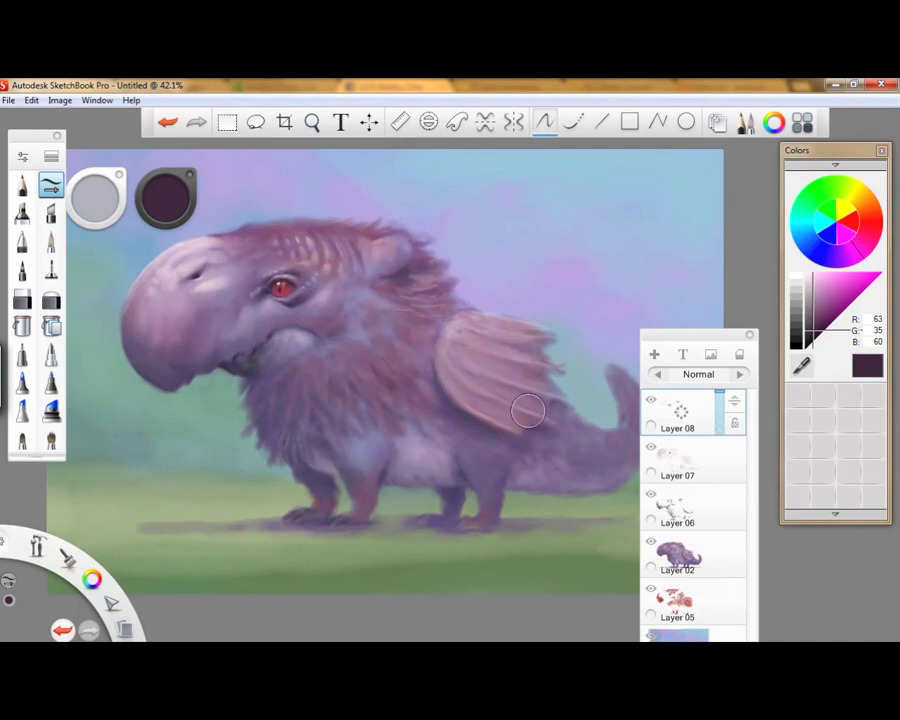
drag(528, 410, 512, 448)
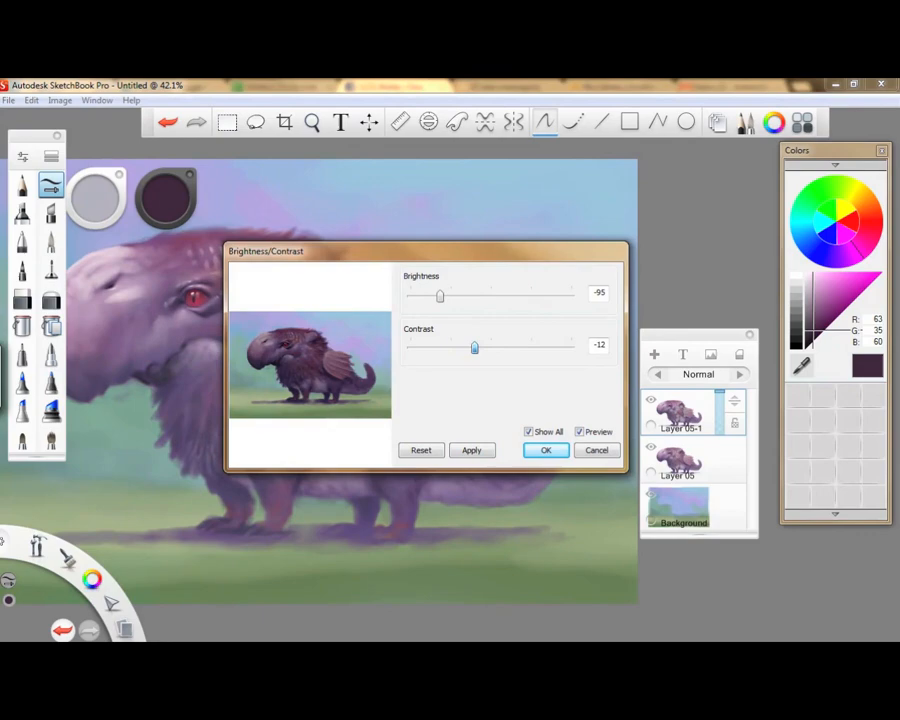
Step: Apply Brightness -95 and Contrast -12 to the duplicated creature layer
click(545, 450)
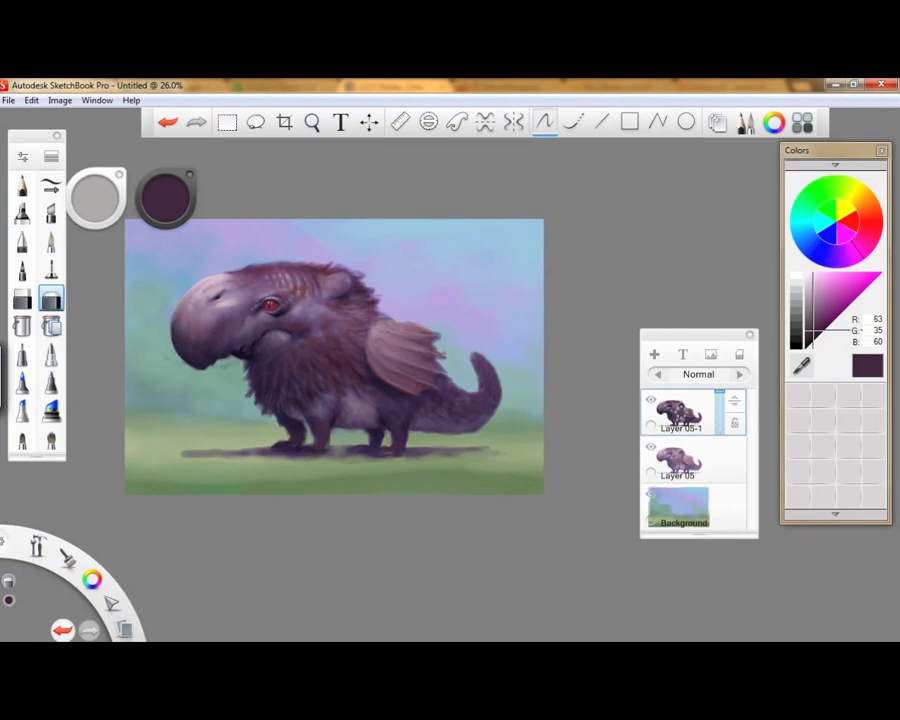